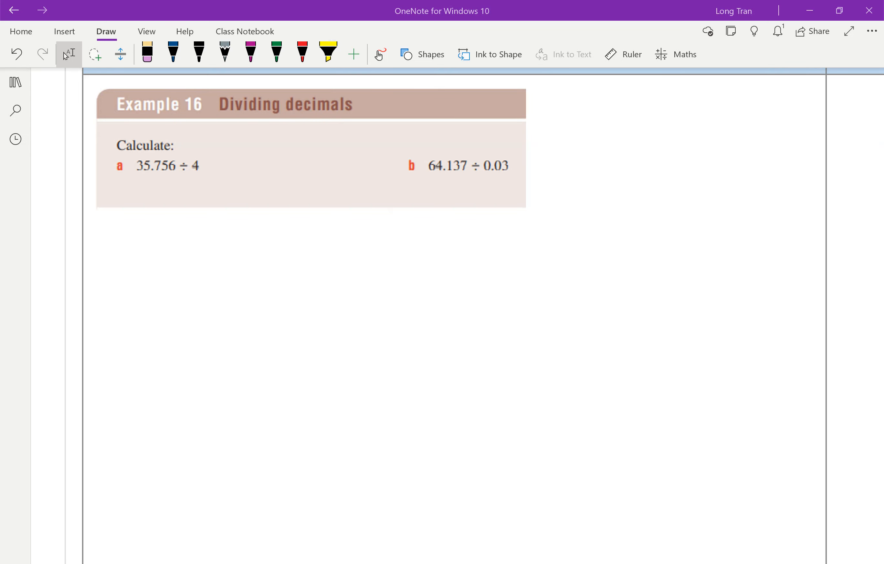
# Highlight the divisors 4 (part a) and 0.03 (part b) in yellow
pyautogui.click(172, 52)
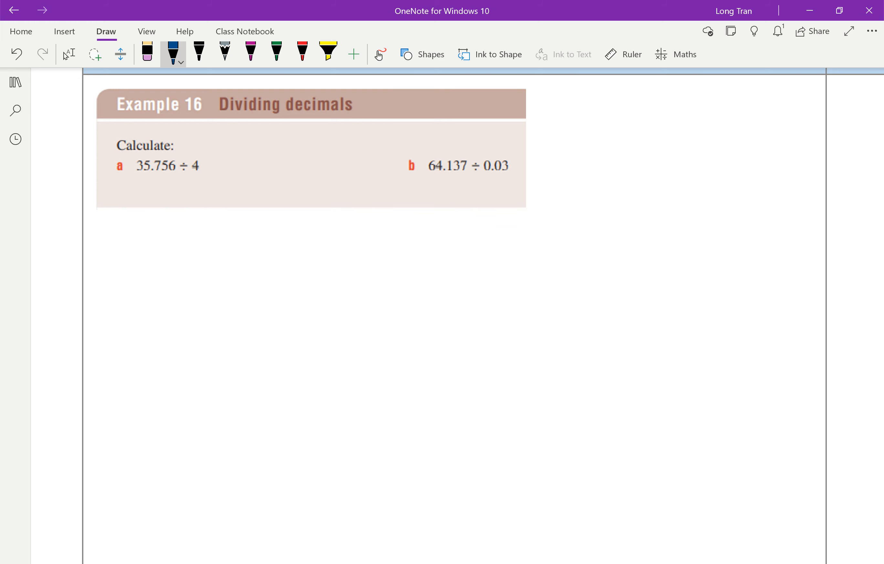
pyautogui.click(328, 51)
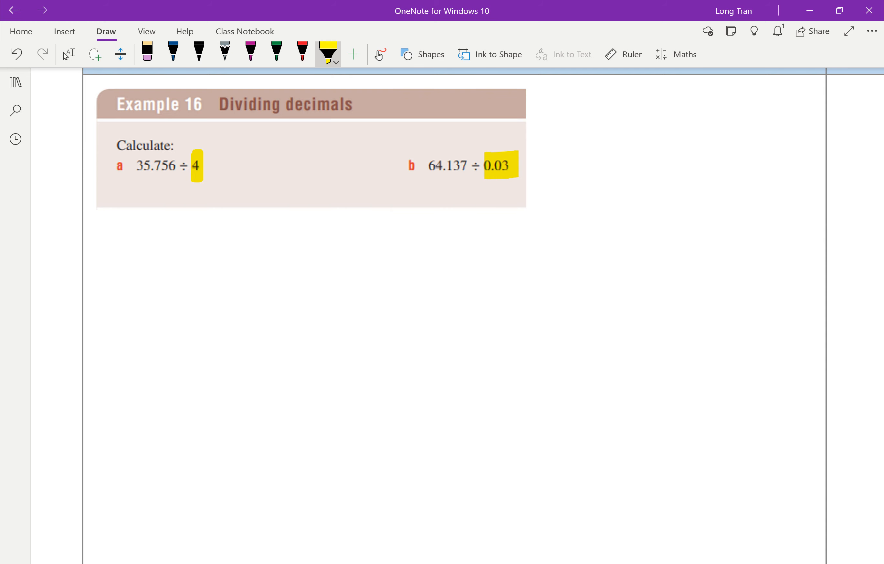
# Write 35.756 over 4 in black, then draw the short-division bracket 4)35.756 in blue
pyautogui.click(198, 53)
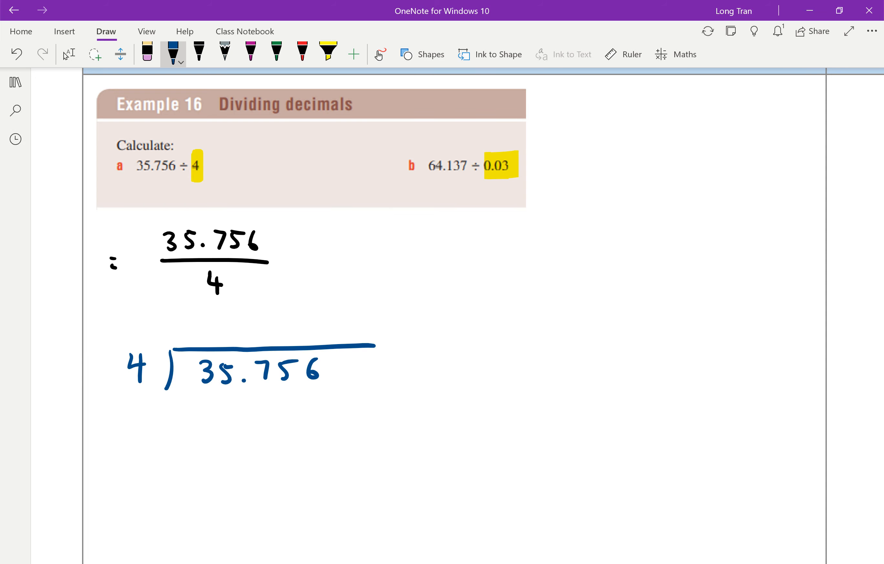
pyautogui.click(302, 53)
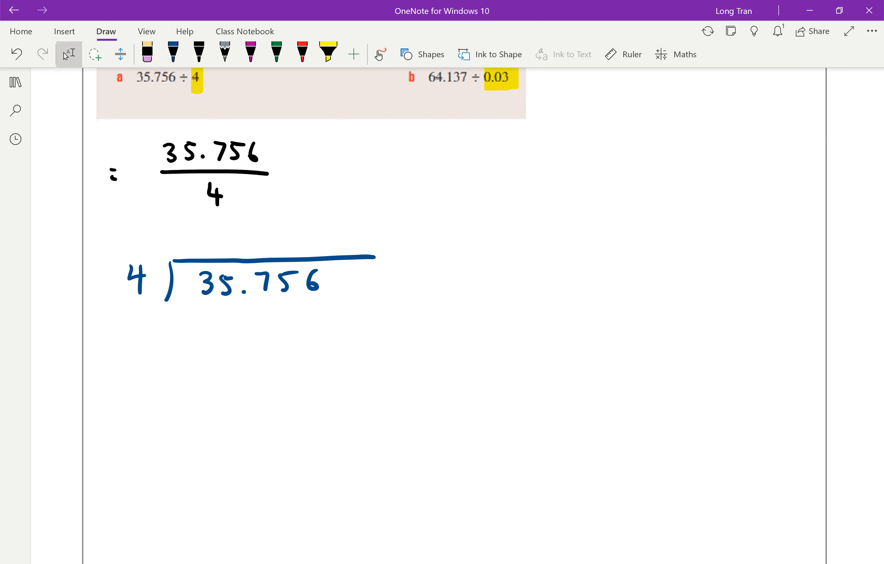
# Write the quotient 08.939 in red above the bracket with carry digits and a brace under 35
pyautogui.click(302, 55)
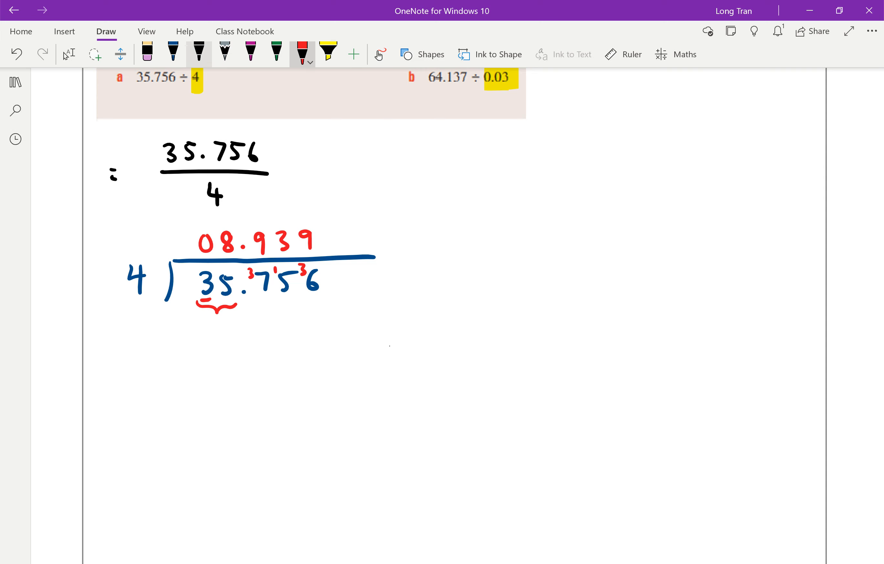
# Write the conclusion ∴ 8.939 in blue beneath the short division
pyautogui.click(174, 55)
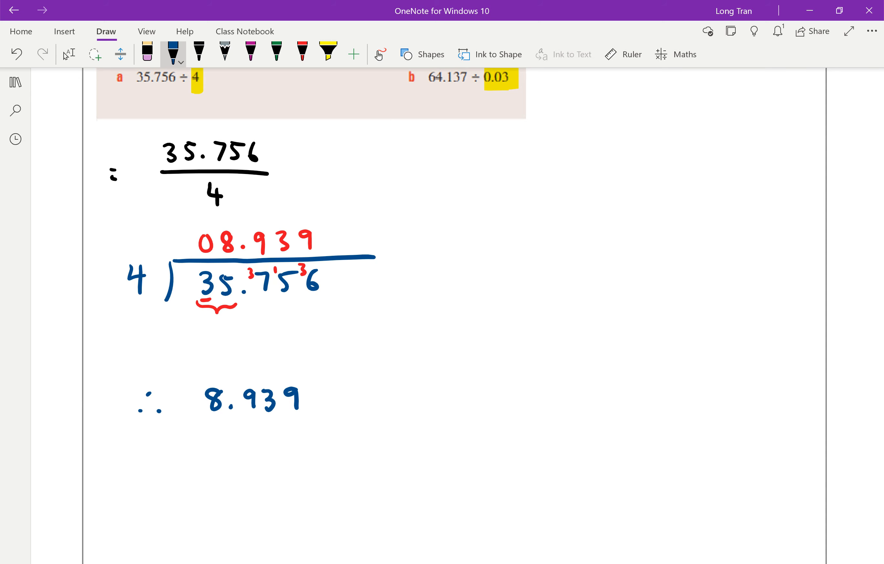
pyautogui.scroll(3)
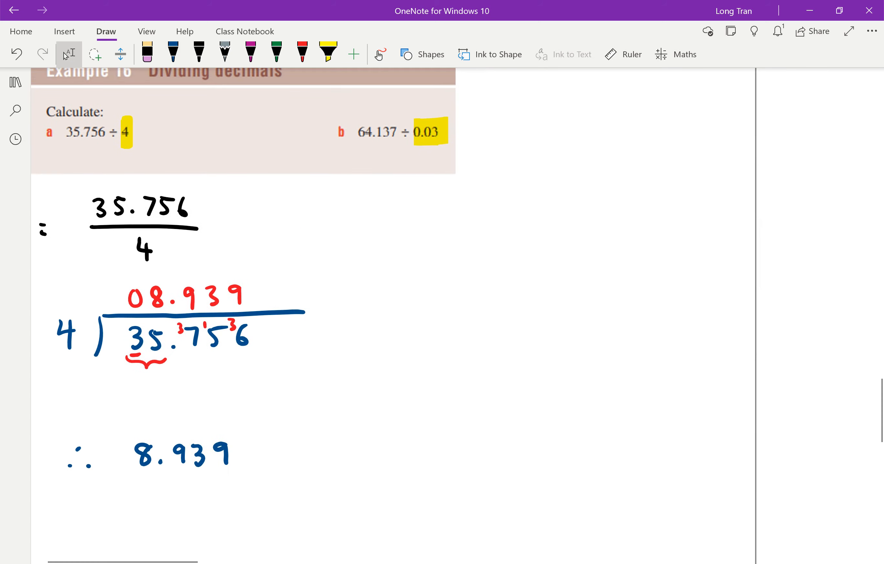
# Write b) 64.137 ÷ 0.03 in red to the right of part a, highlighting 0.03 yellow
pyautogui.click(302, 55)
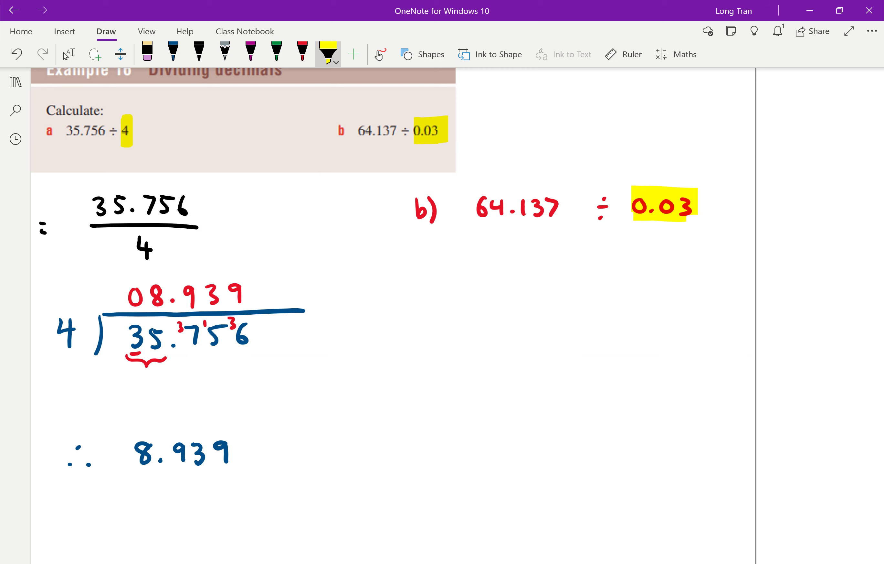
pyautogui.scroll(-3)
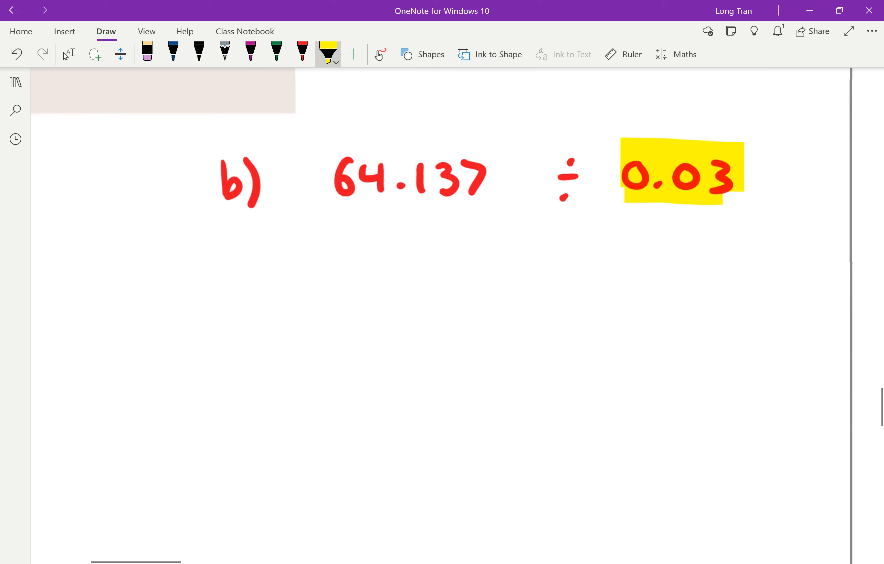